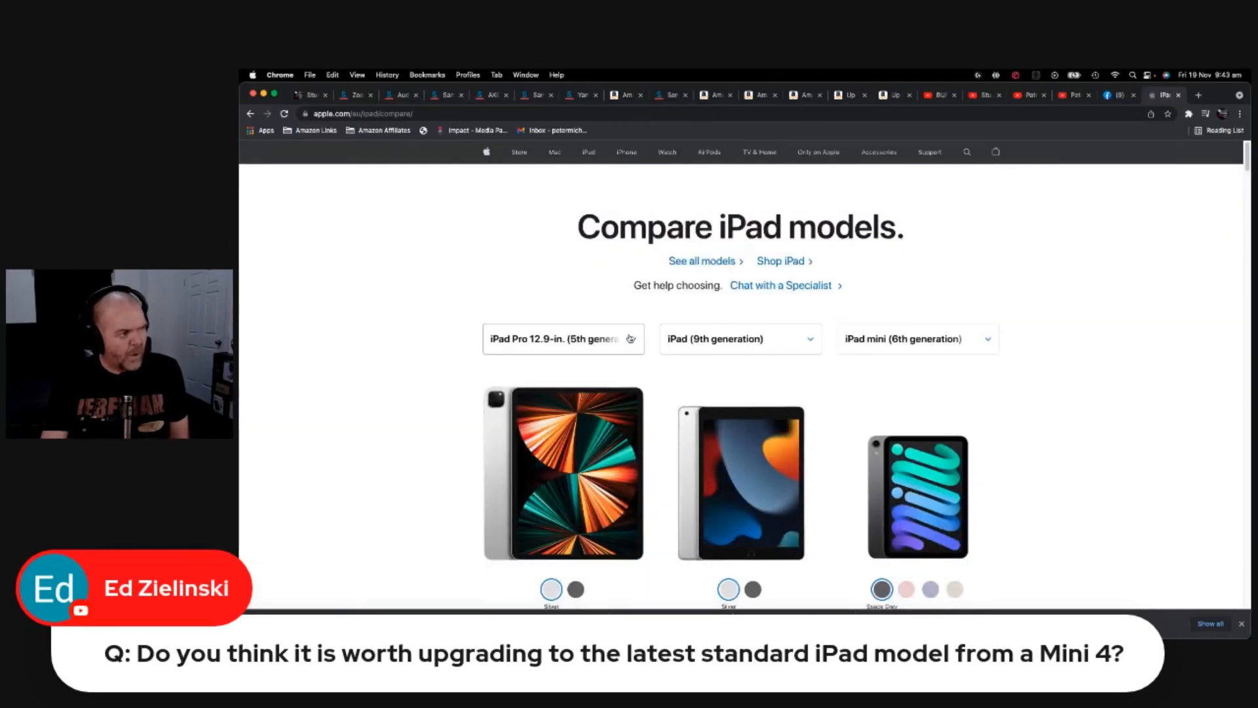
- Go from the comparison page to Apple's main iPad overview page featuring iPad mini
click(562, 338)
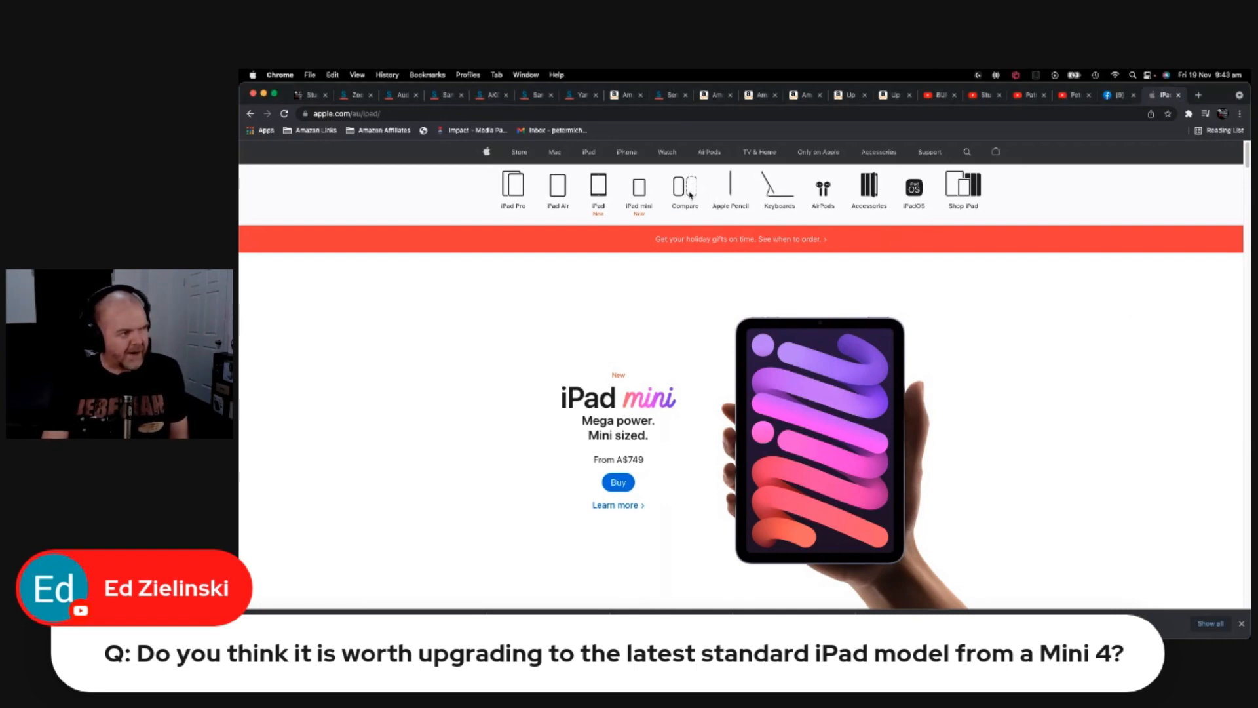
- Compare iPad mini 4 as the first model against iPad (9th generation) as the second
click(684, 190)
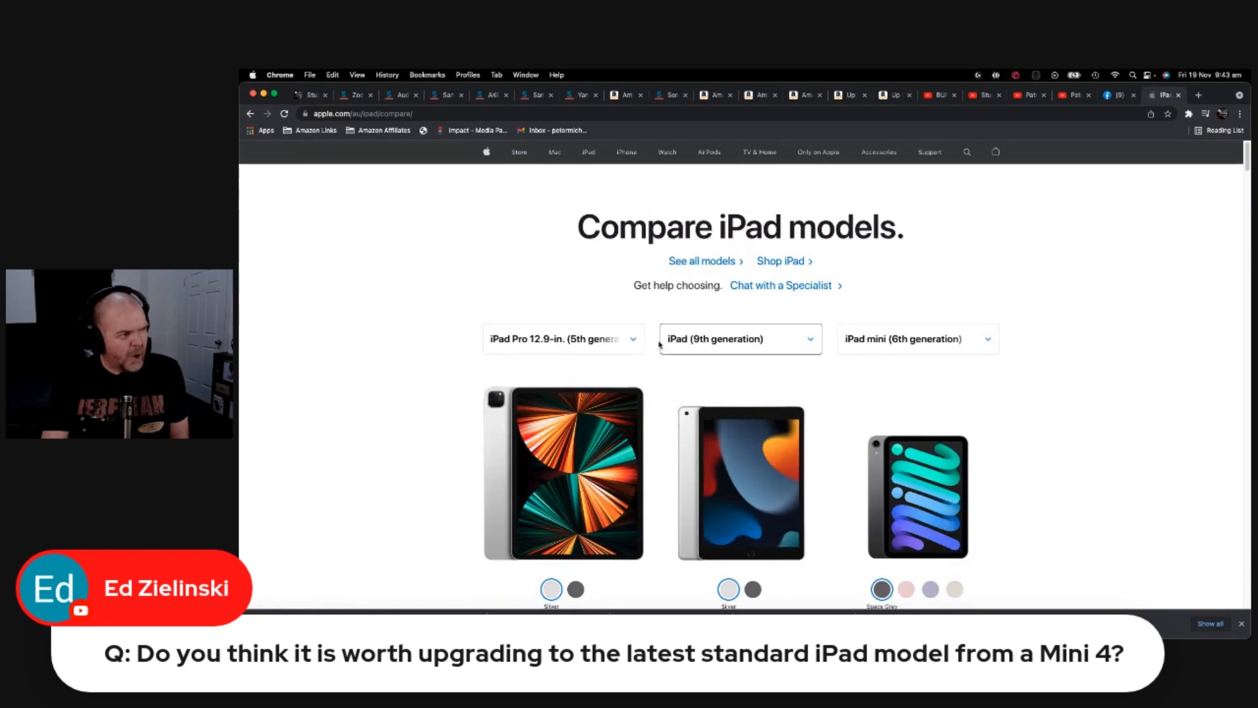
click(562, 338)
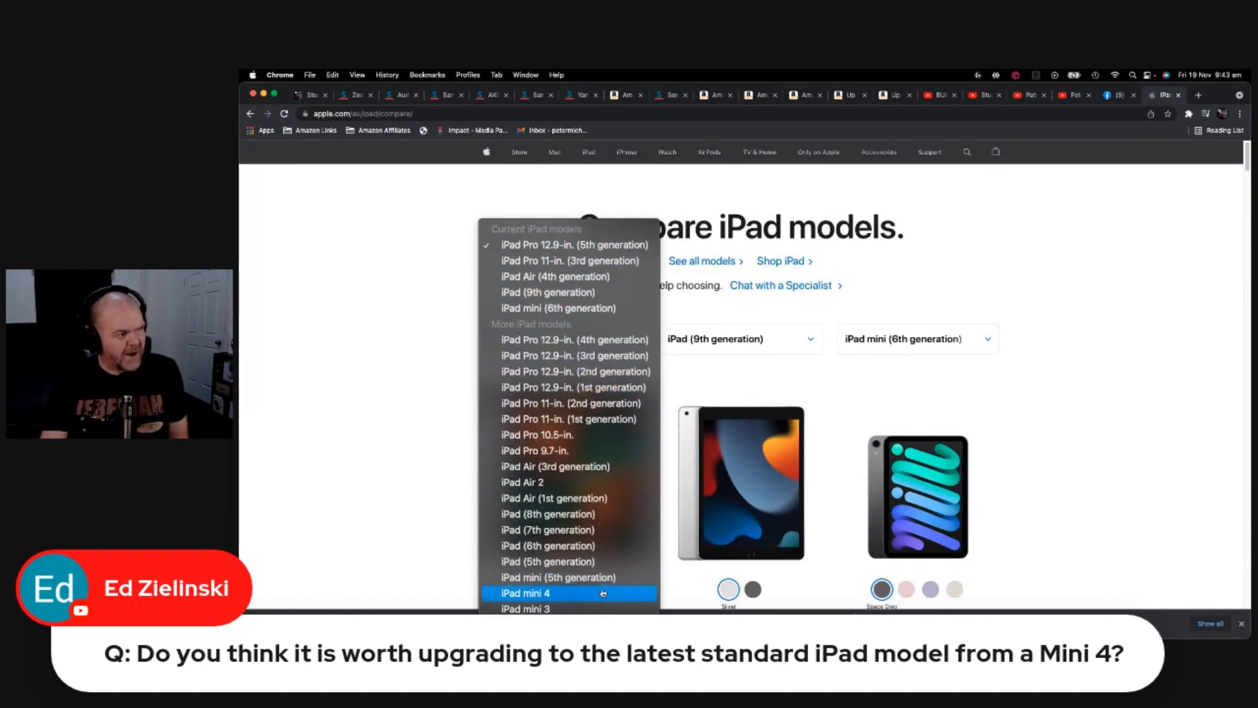
click(525, 592)
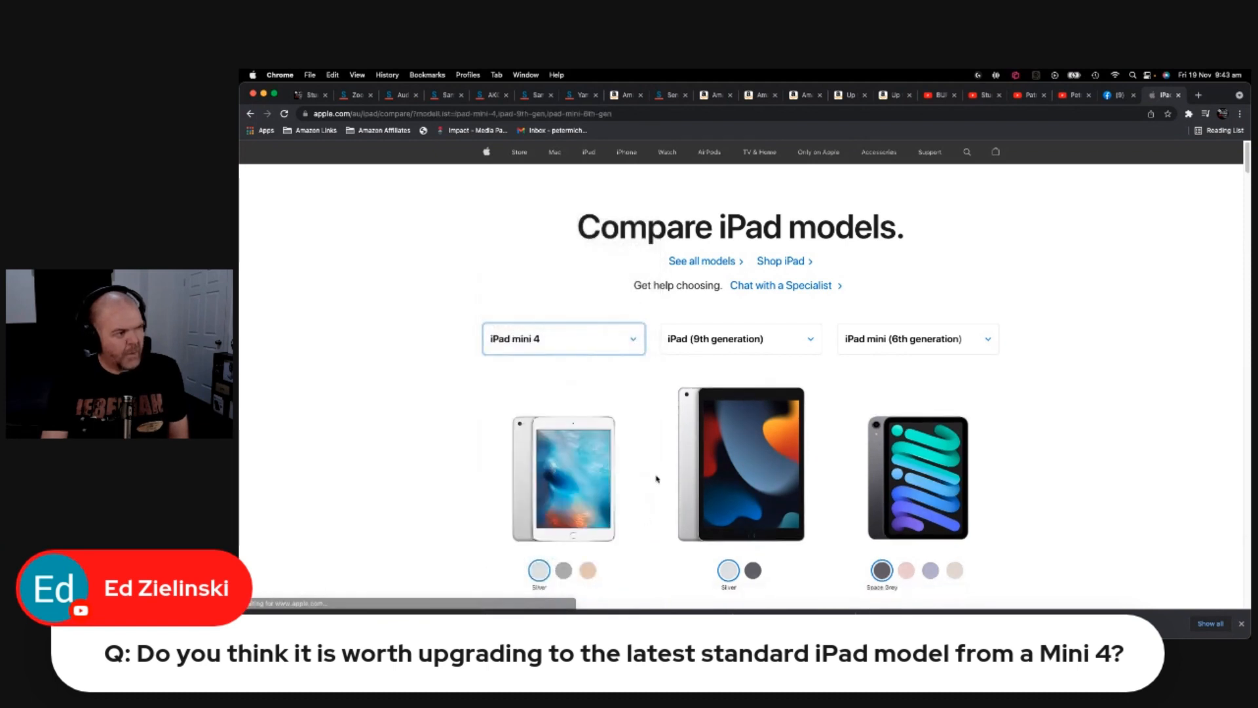
click(739, 338)
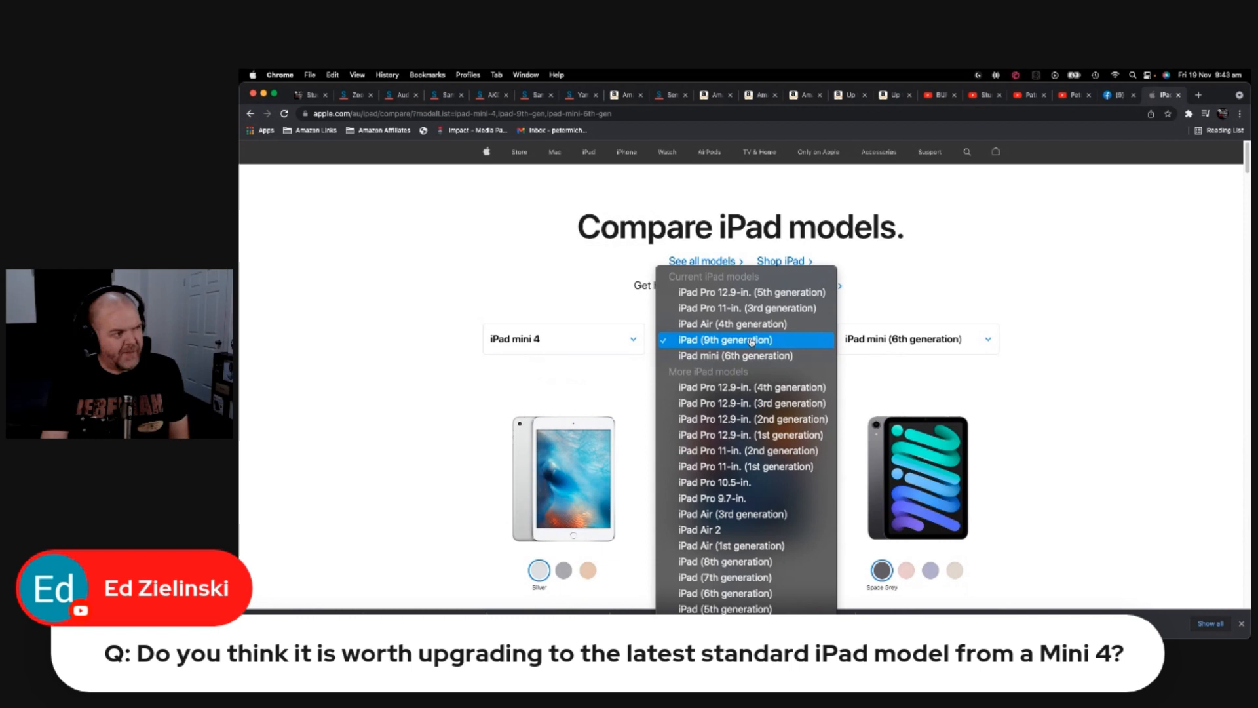
click(724, 339)
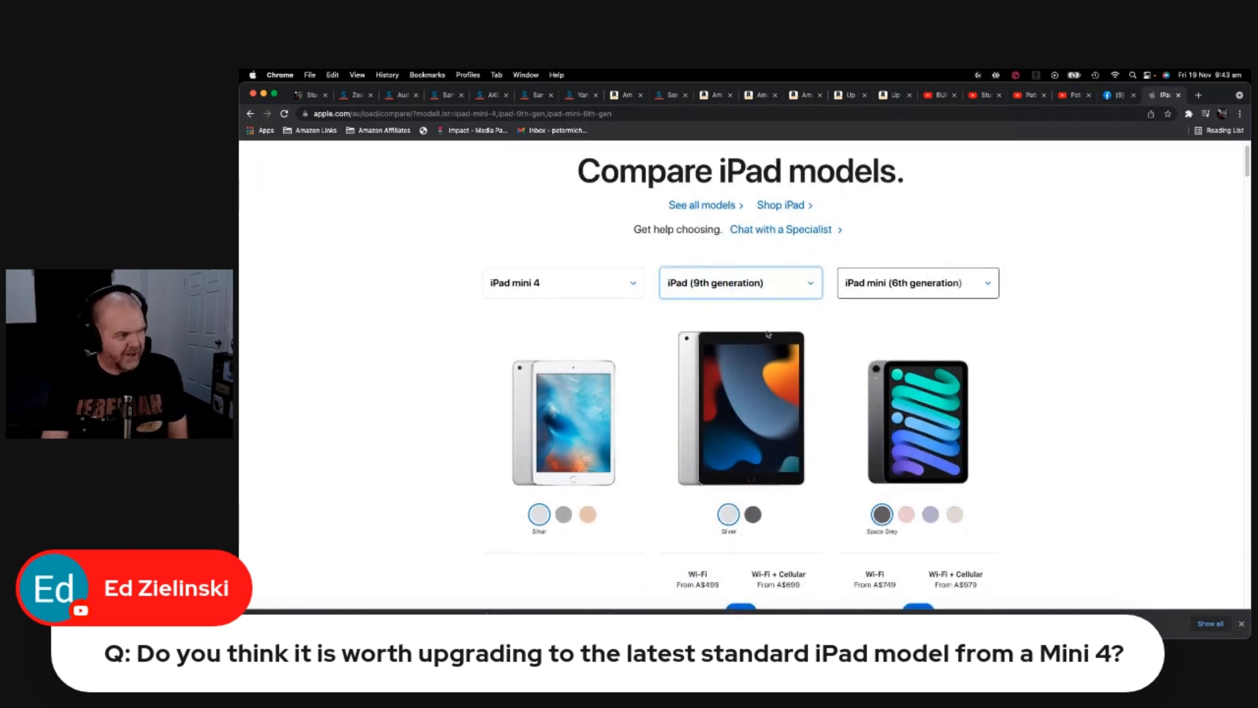
- Move down the comparison to the Summary section with display sizes and chips
scroll(down, 3)
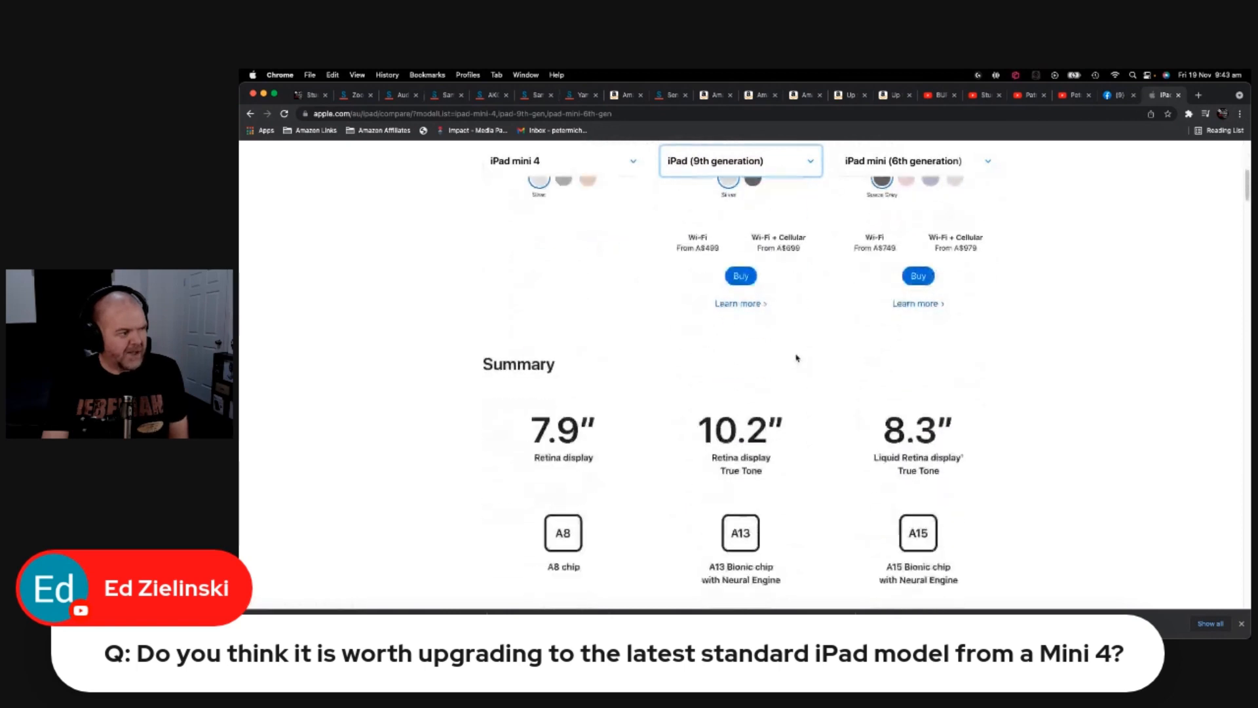
scroll(down, 3)
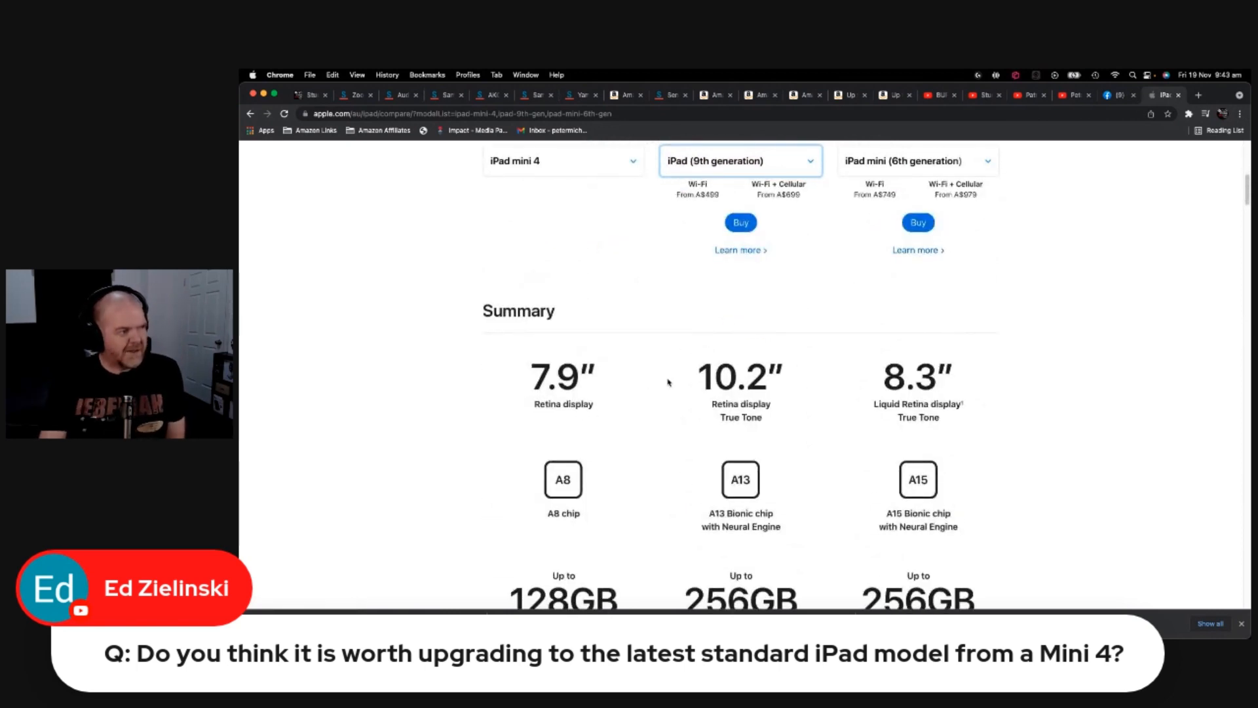
scroll(down, 3)
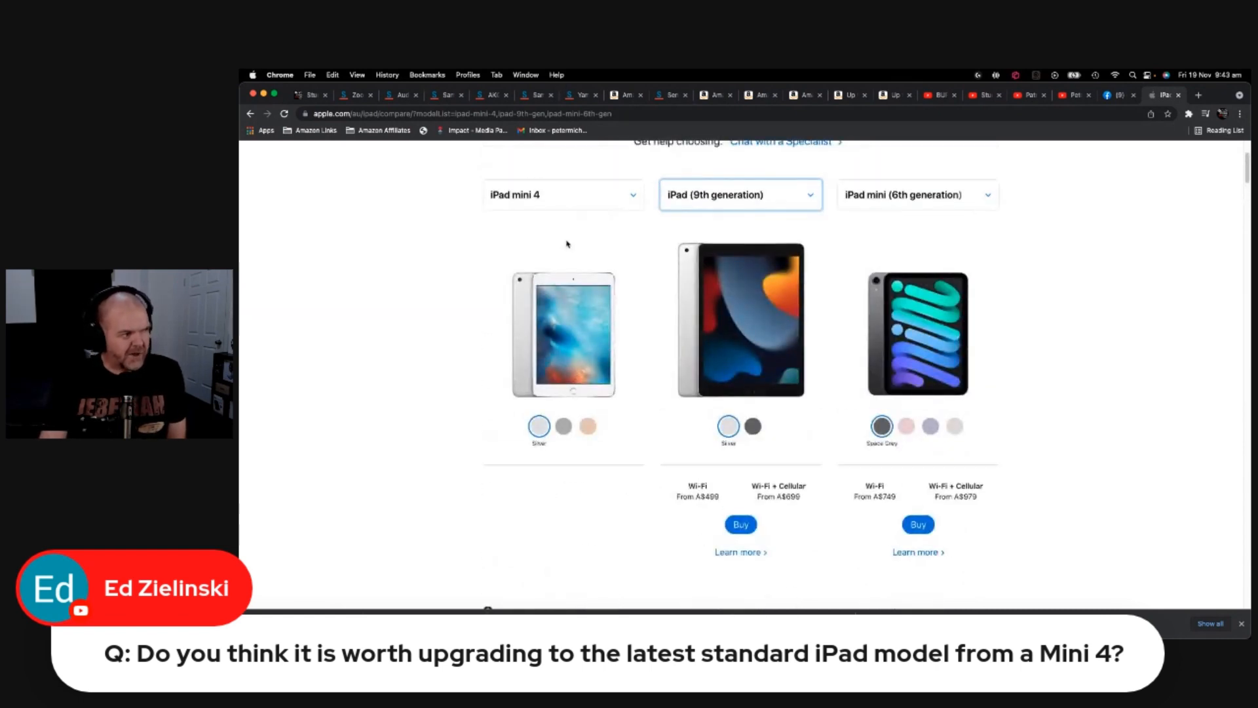
scroll(down, 3)
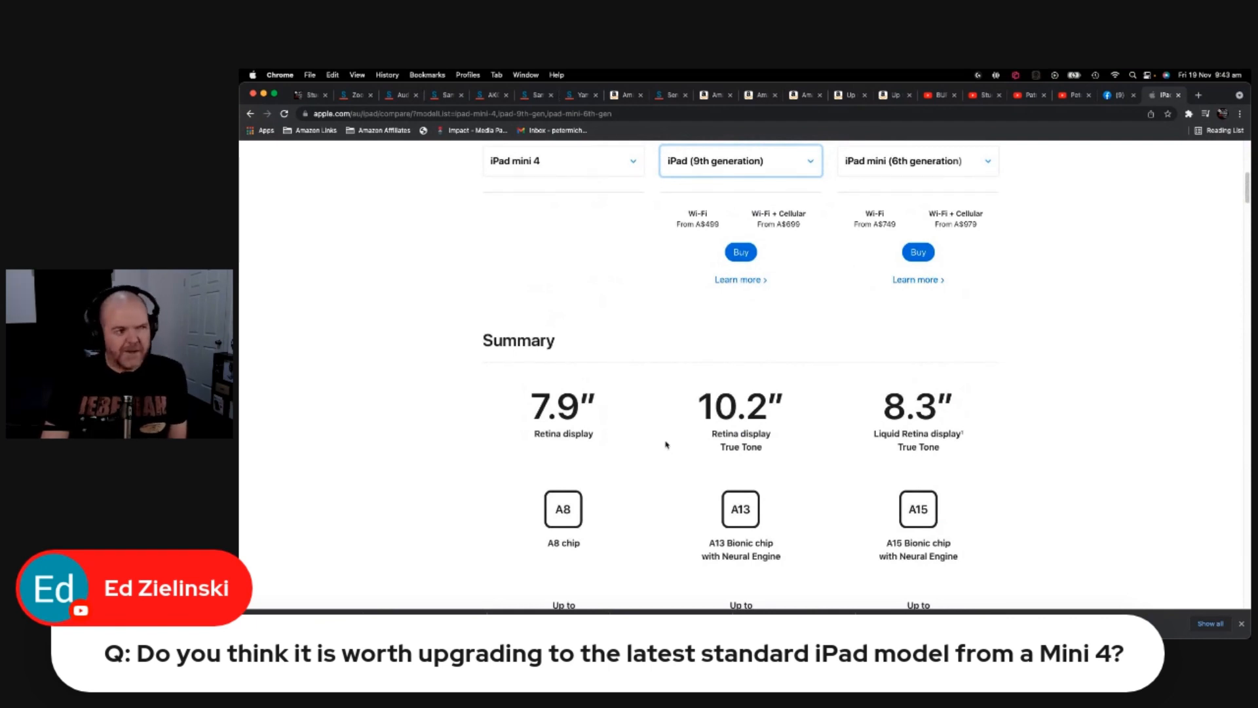
scroll(down, 3)
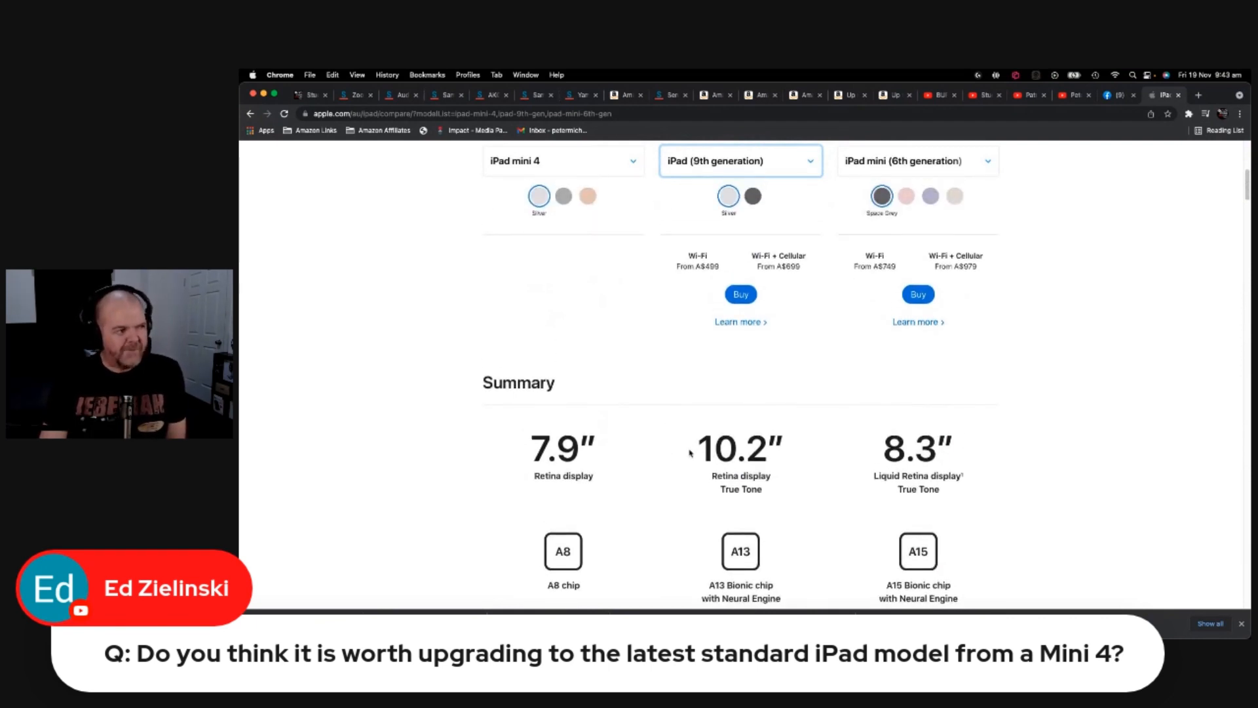
scroll(down, 3)
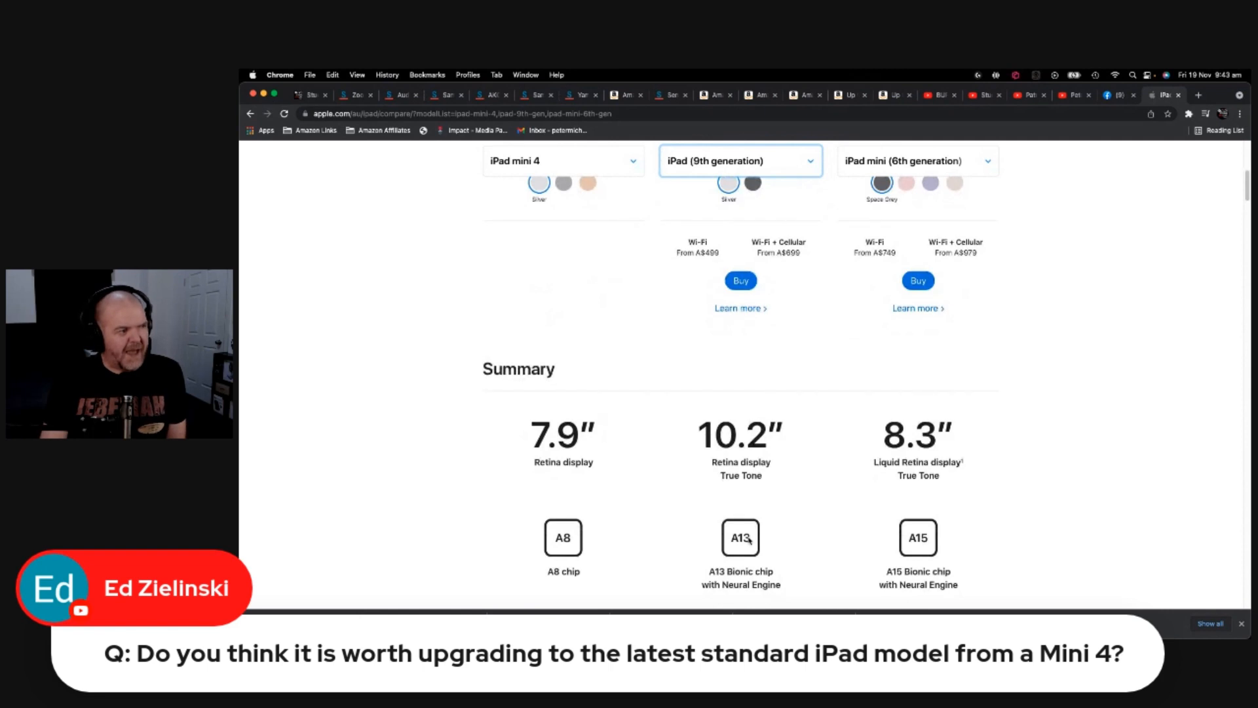
scroll(down, 3)
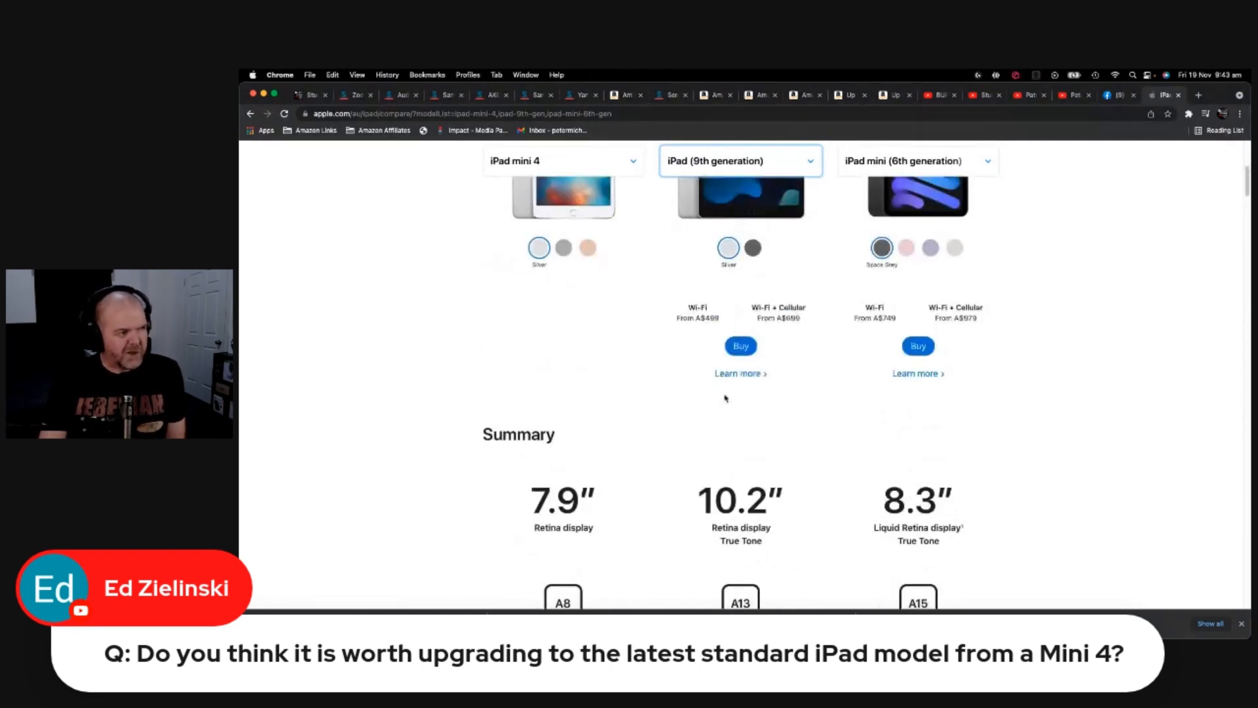
click(917, 160)
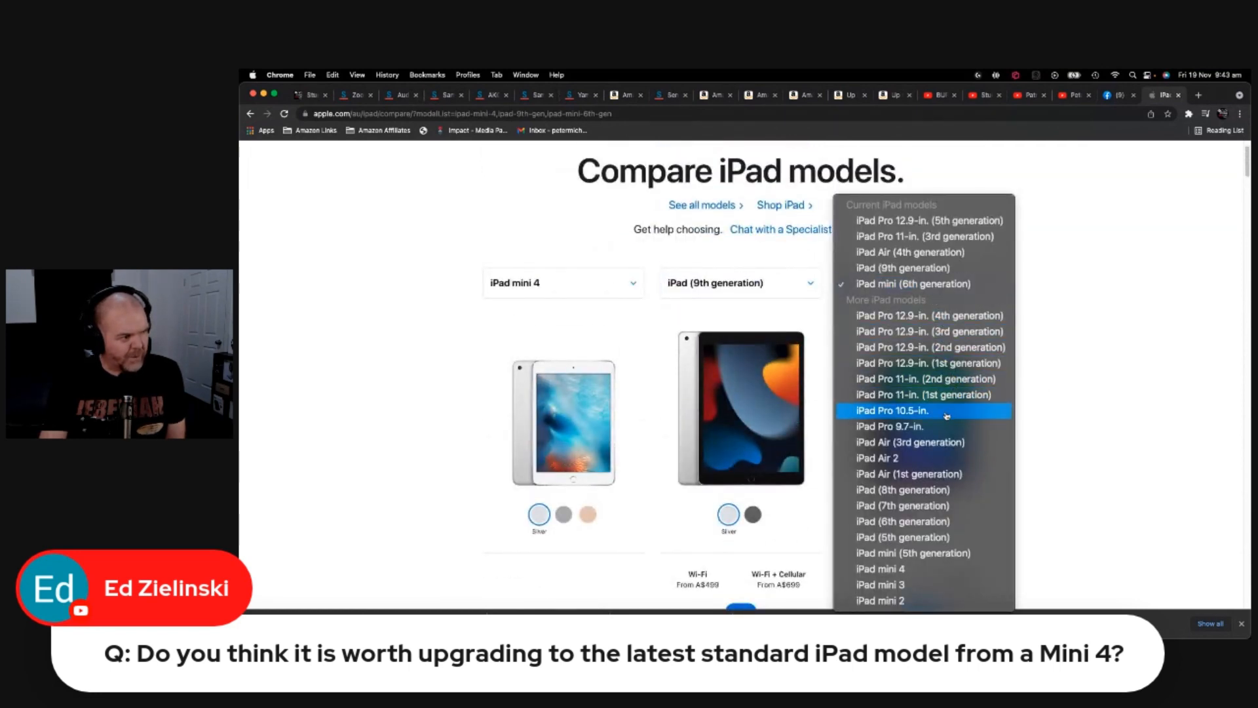
click(912, 552)
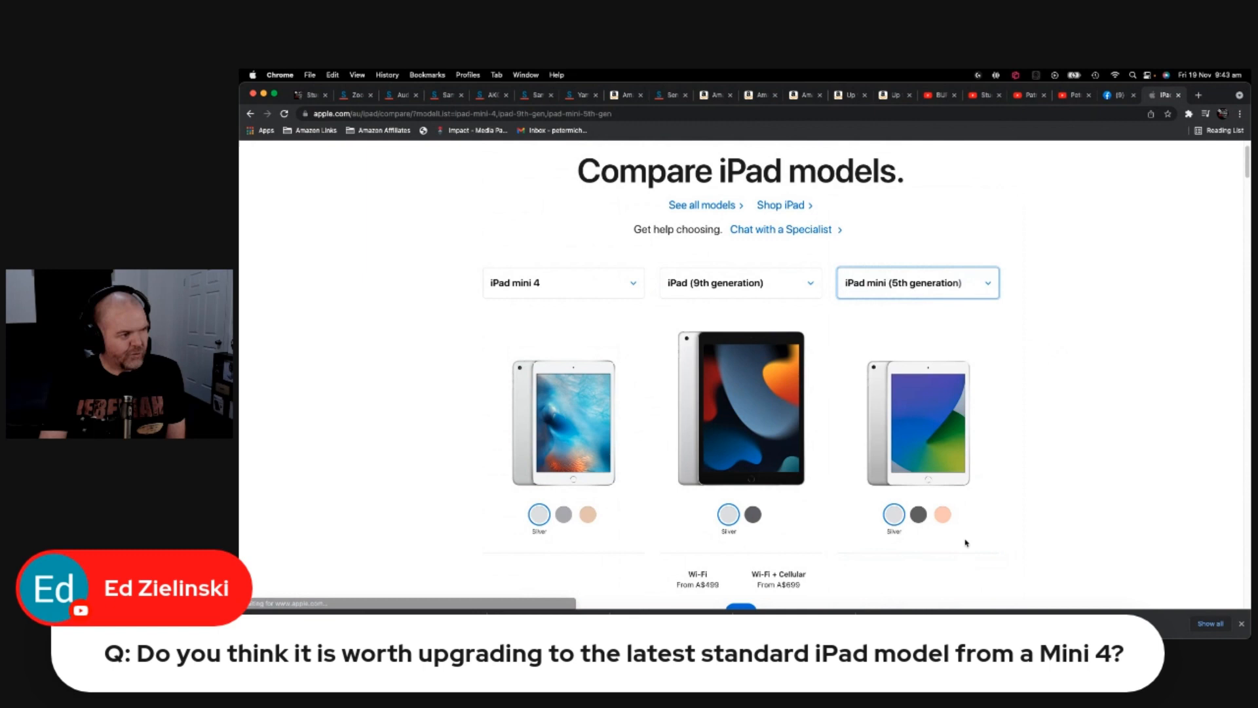
scroll(down, 3)
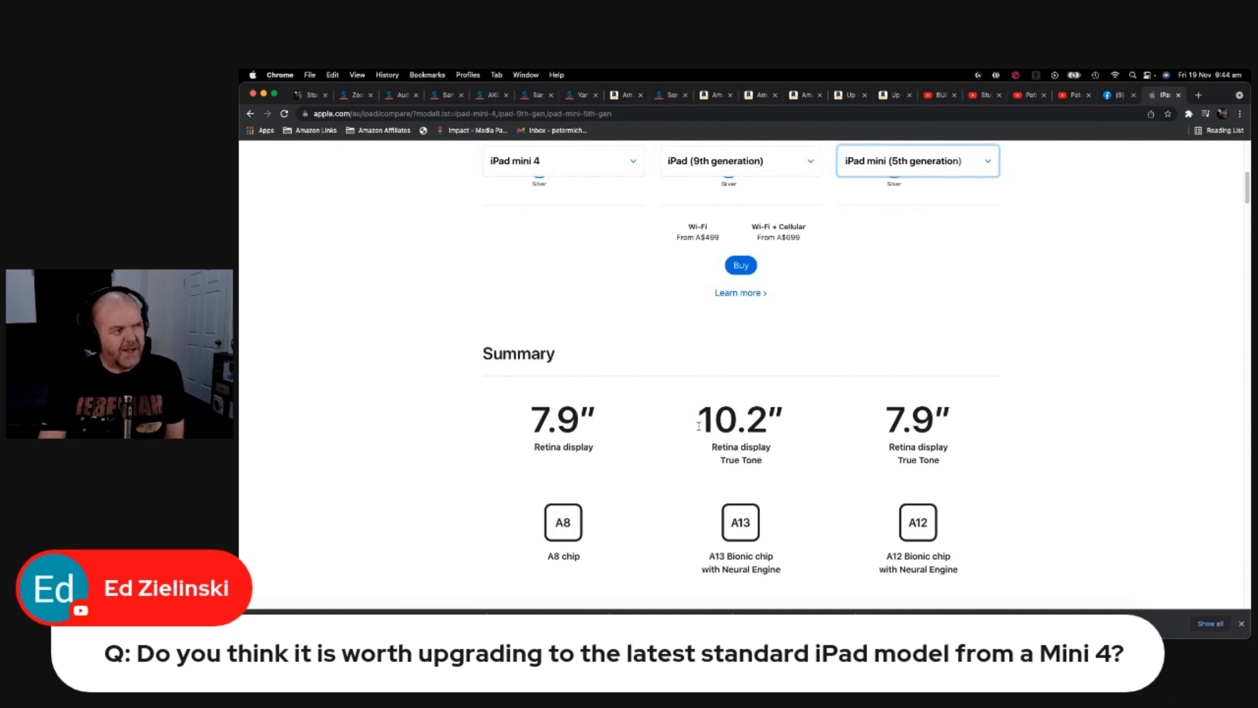
mouse_move(730, 522)
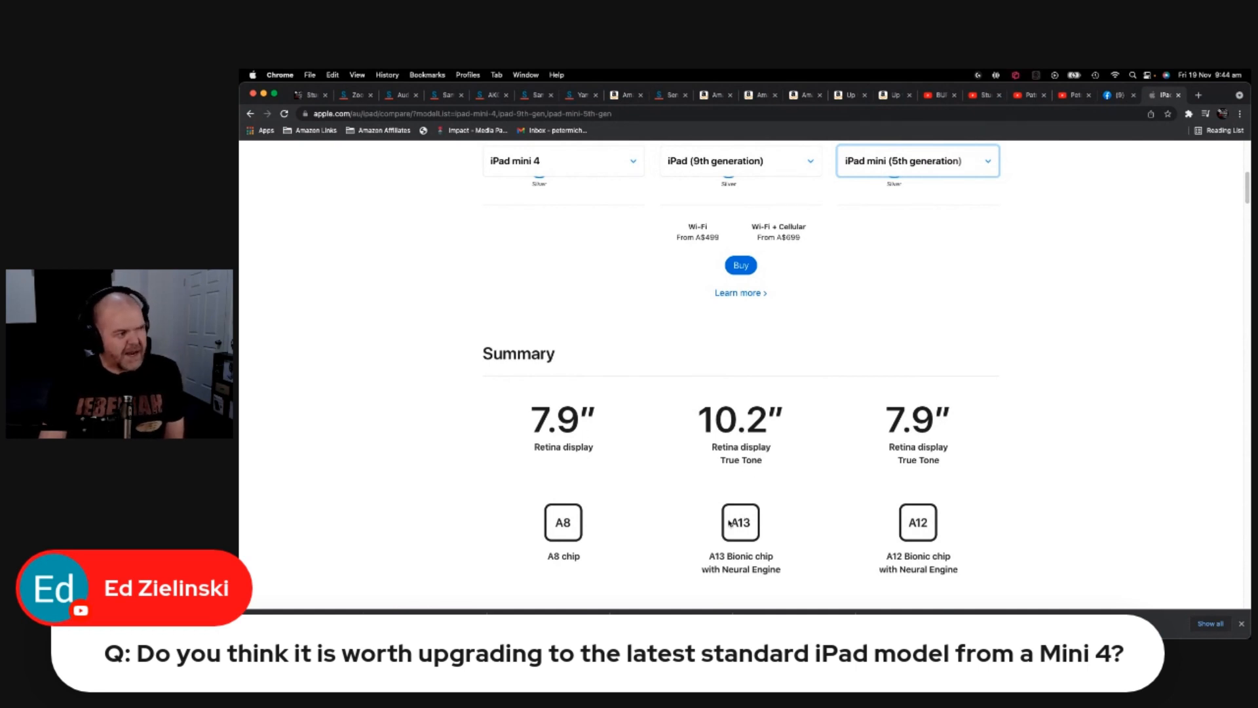
scroll(down, 3)
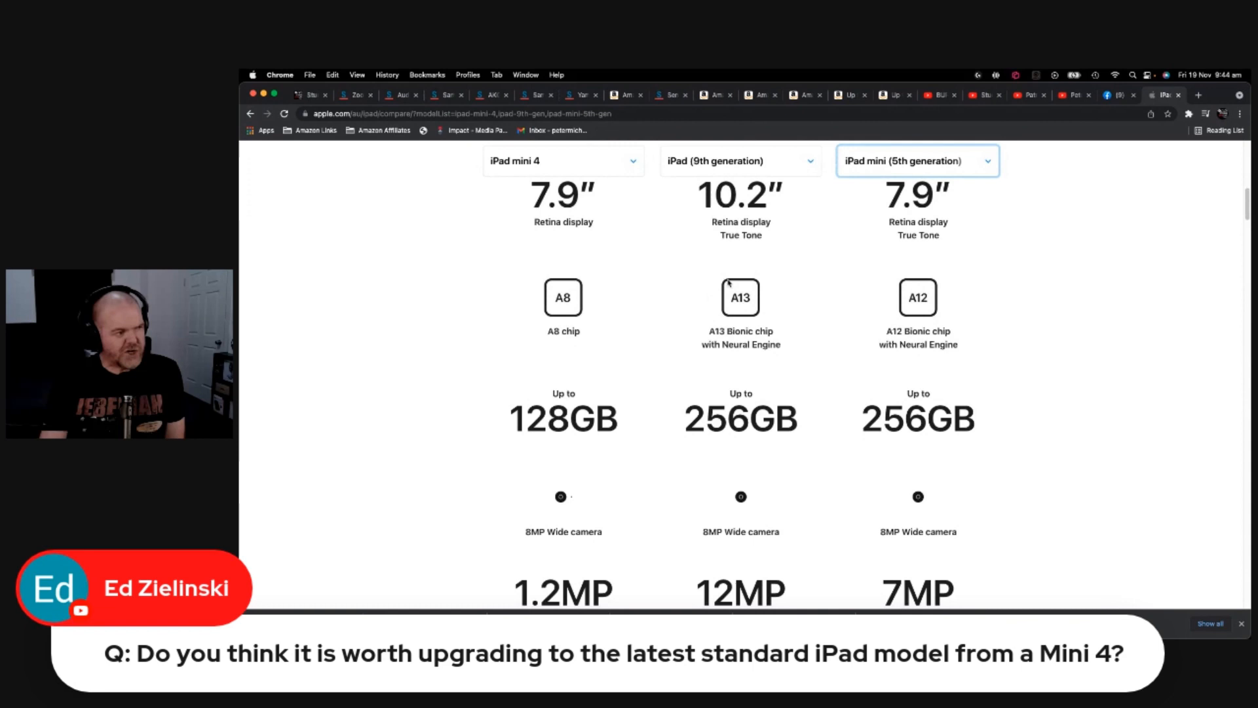
scroll(down, 3)
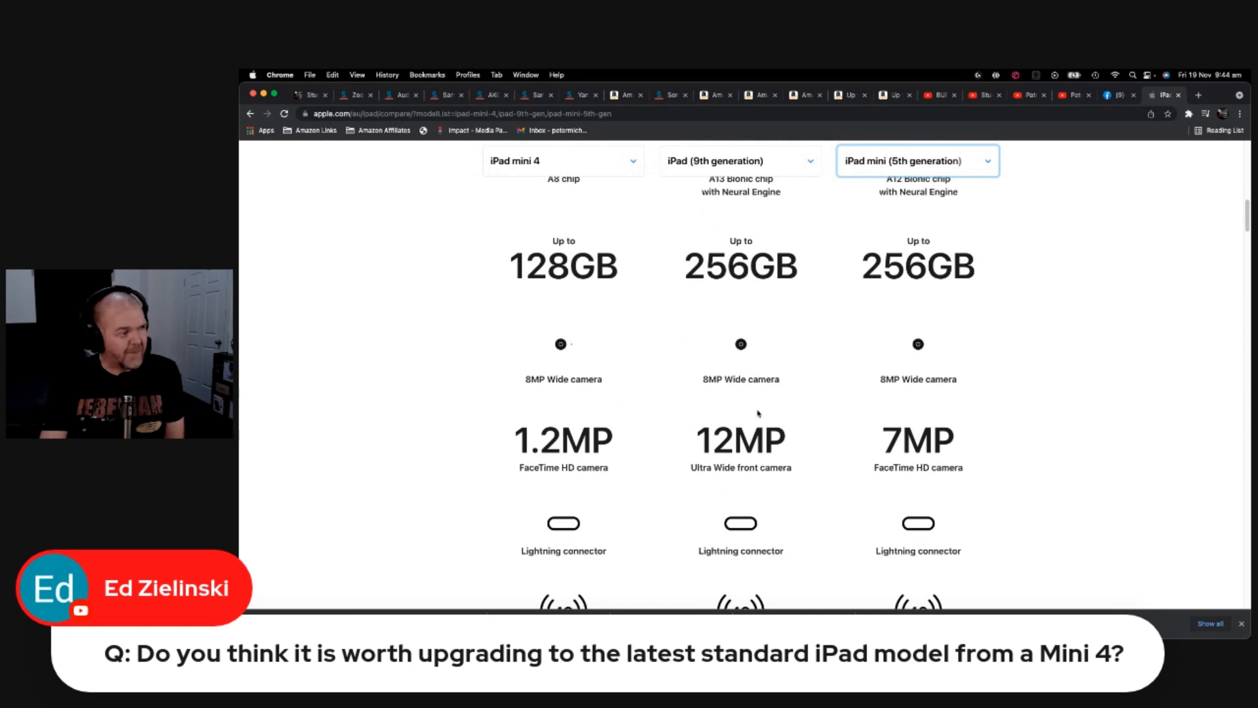
scroll(down, 3)
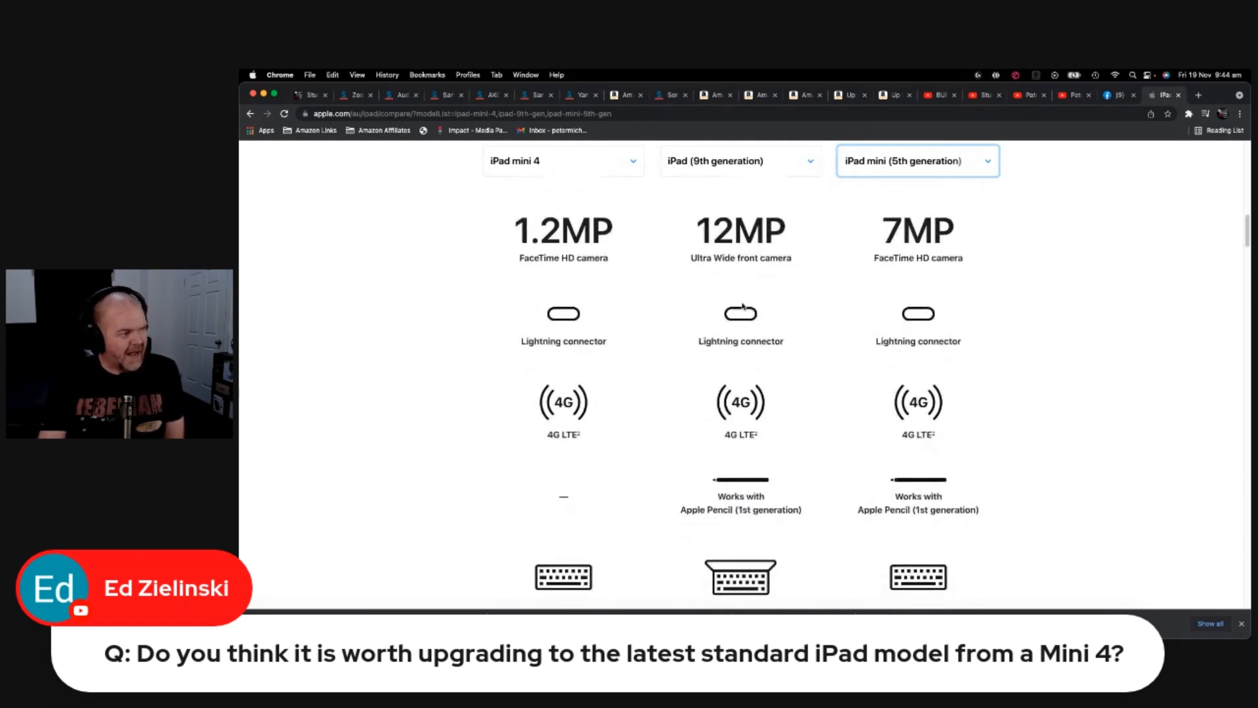
scroll(down, 3)
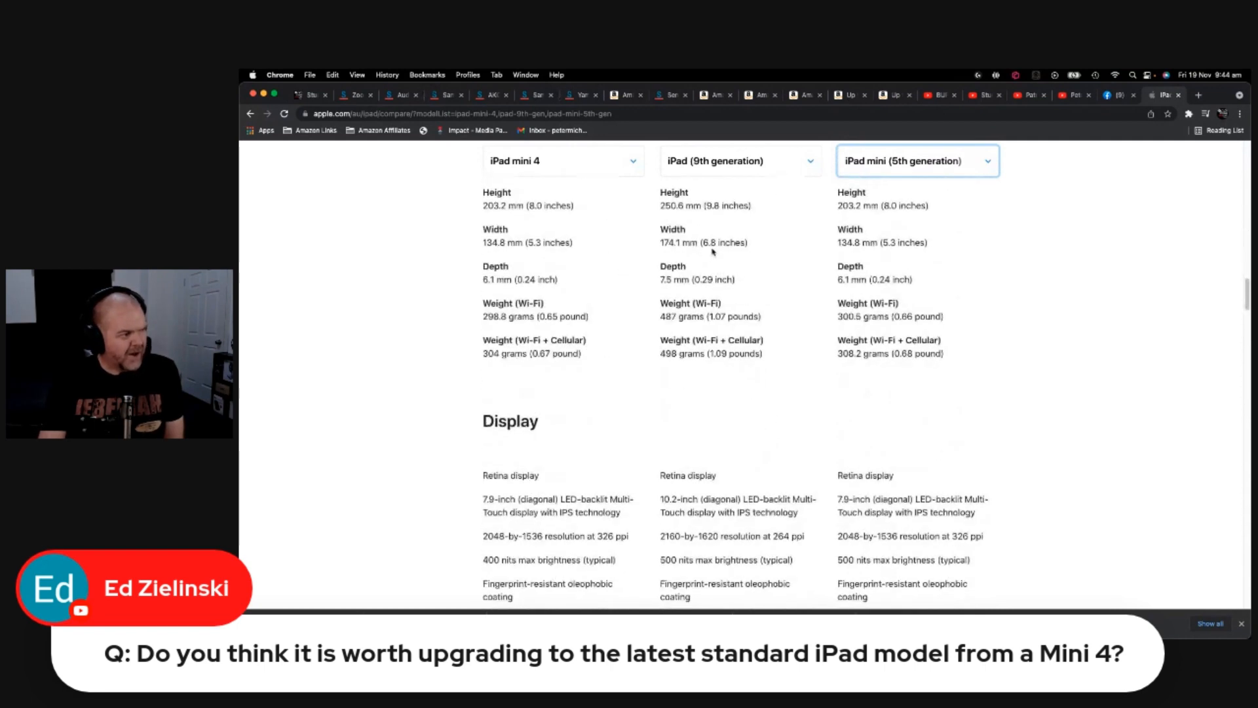
scroll(down, 3)
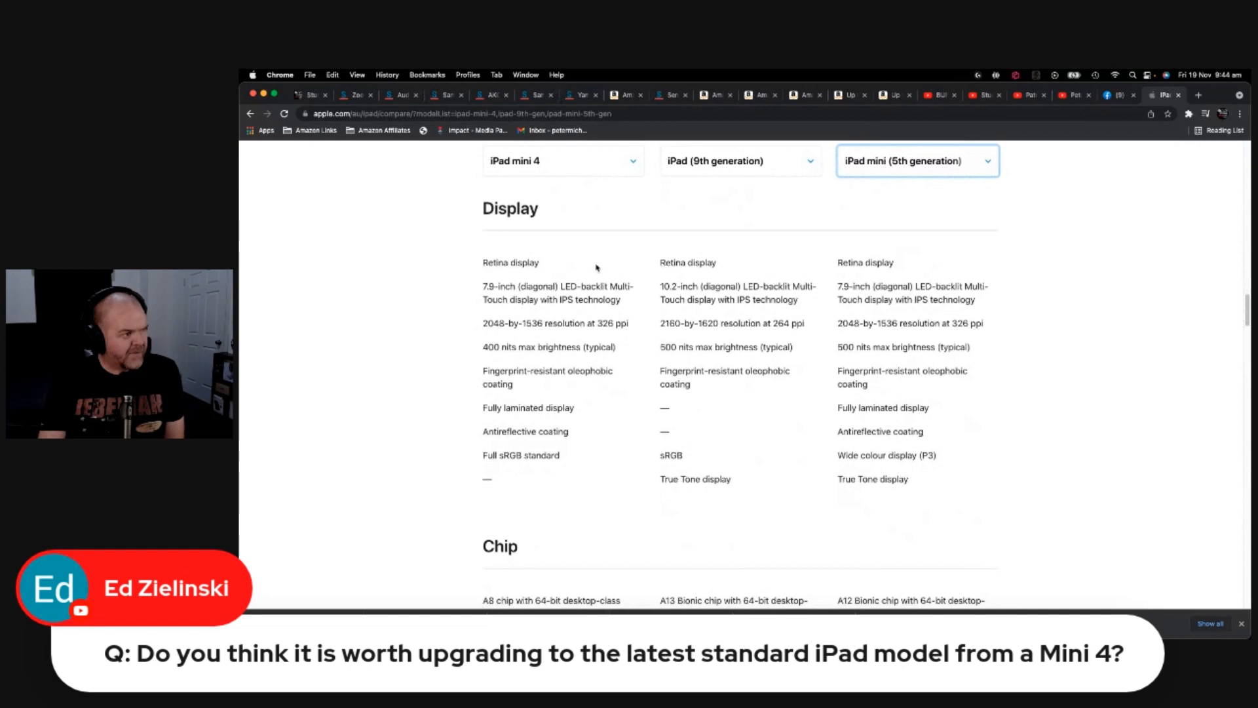
scroll(down, 3)
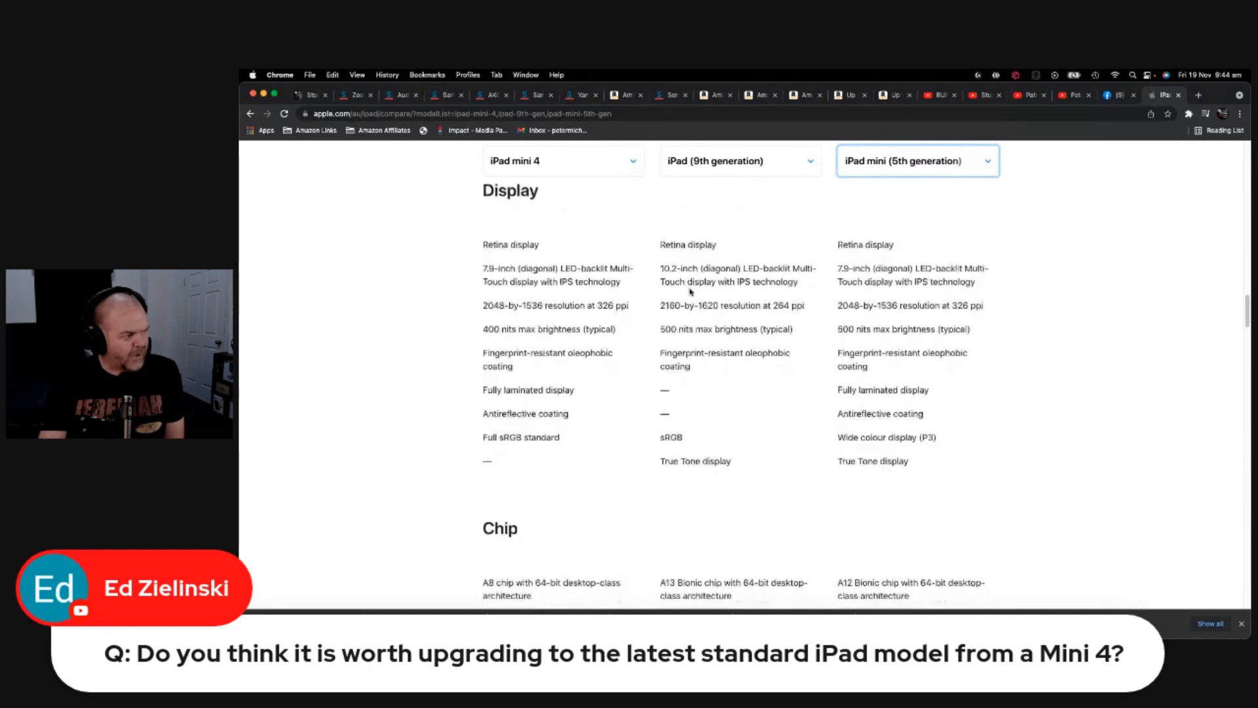
scroll(down, 3)
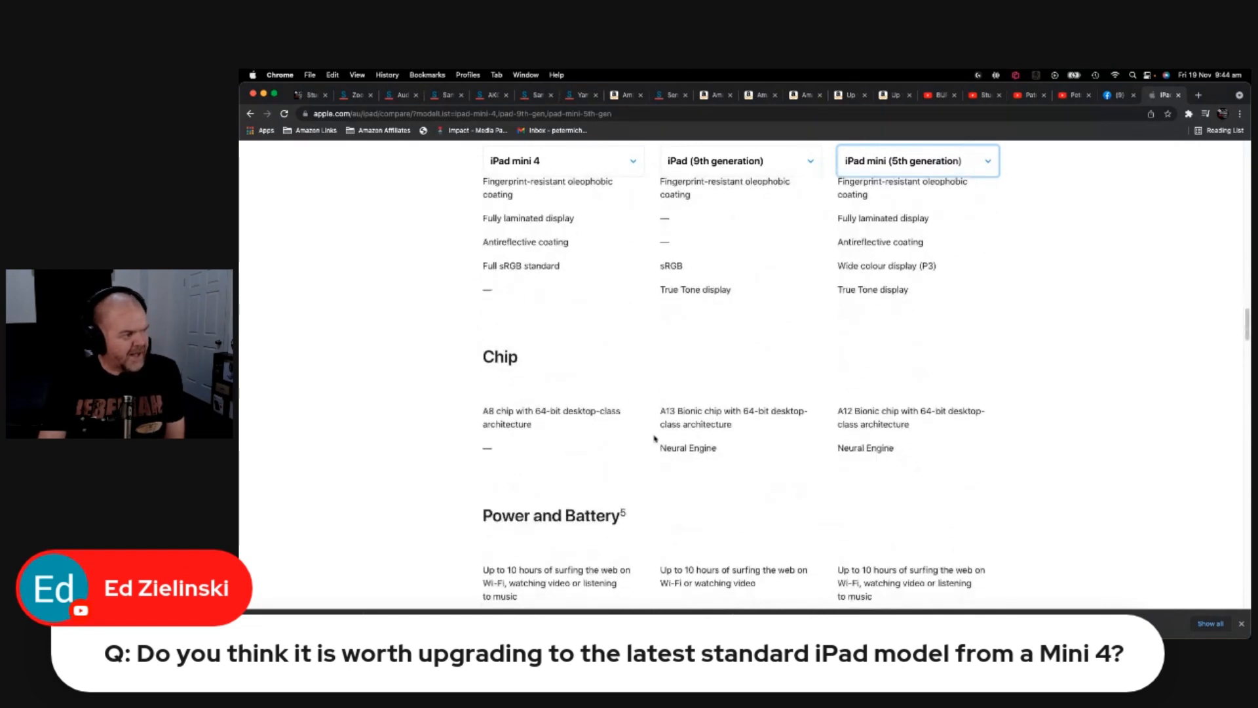
scroll(down, 3)
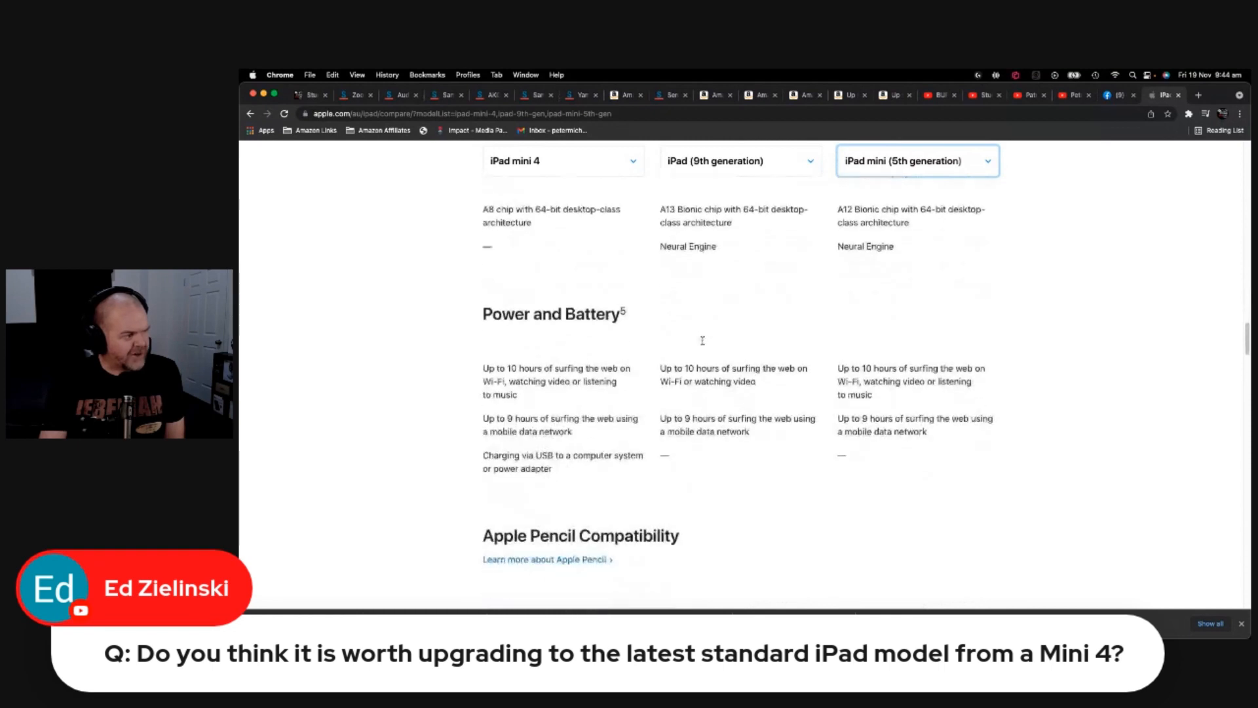
scroll(down, 3)
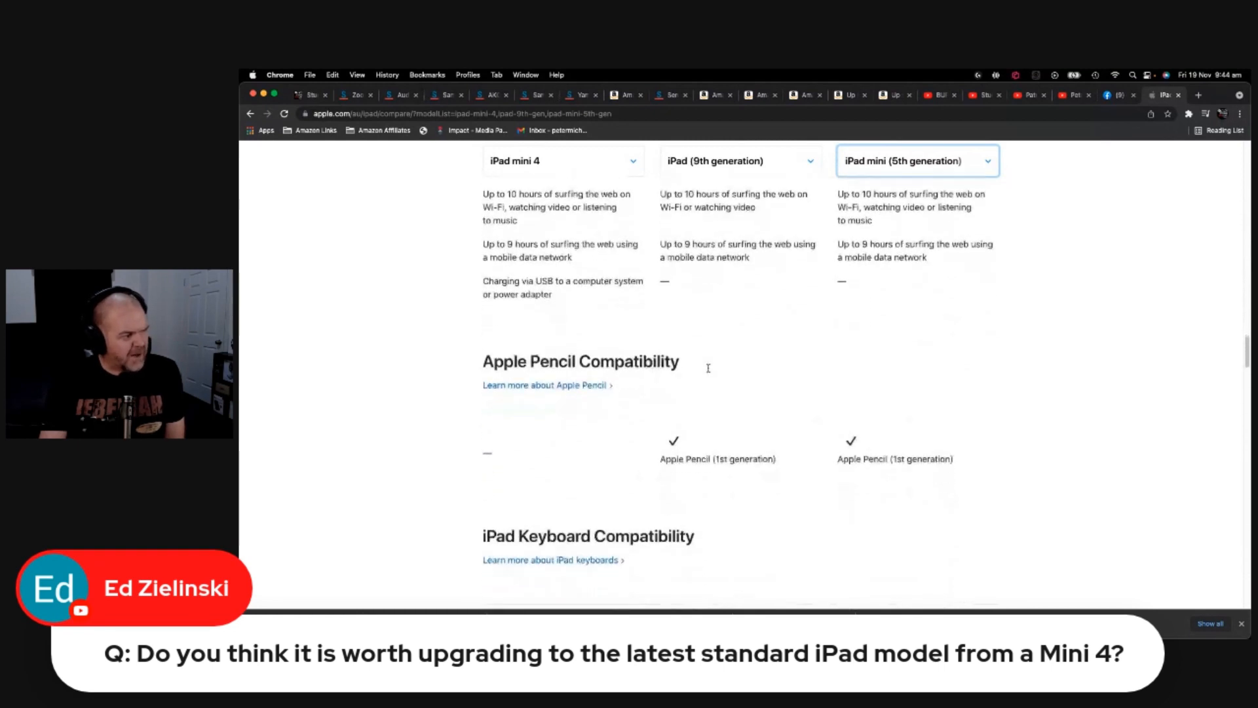
scroll(down, 3)
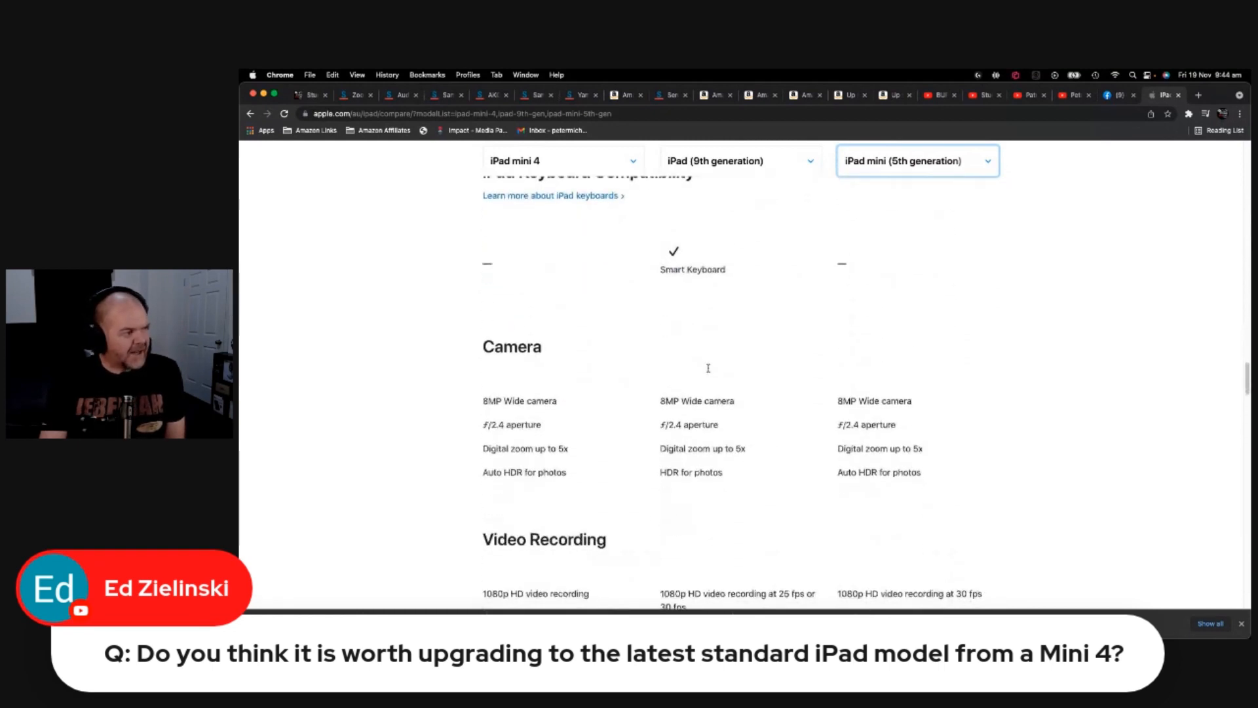
scroll(down, 3)
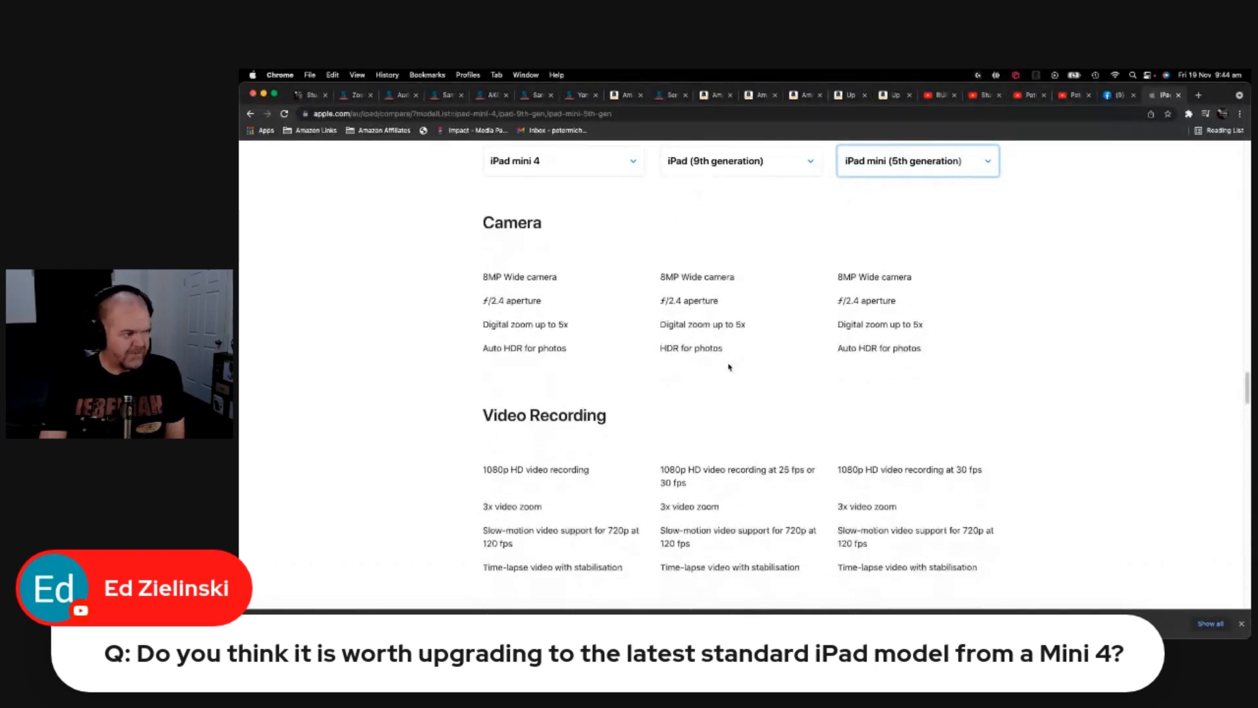
scroll(down, 3)
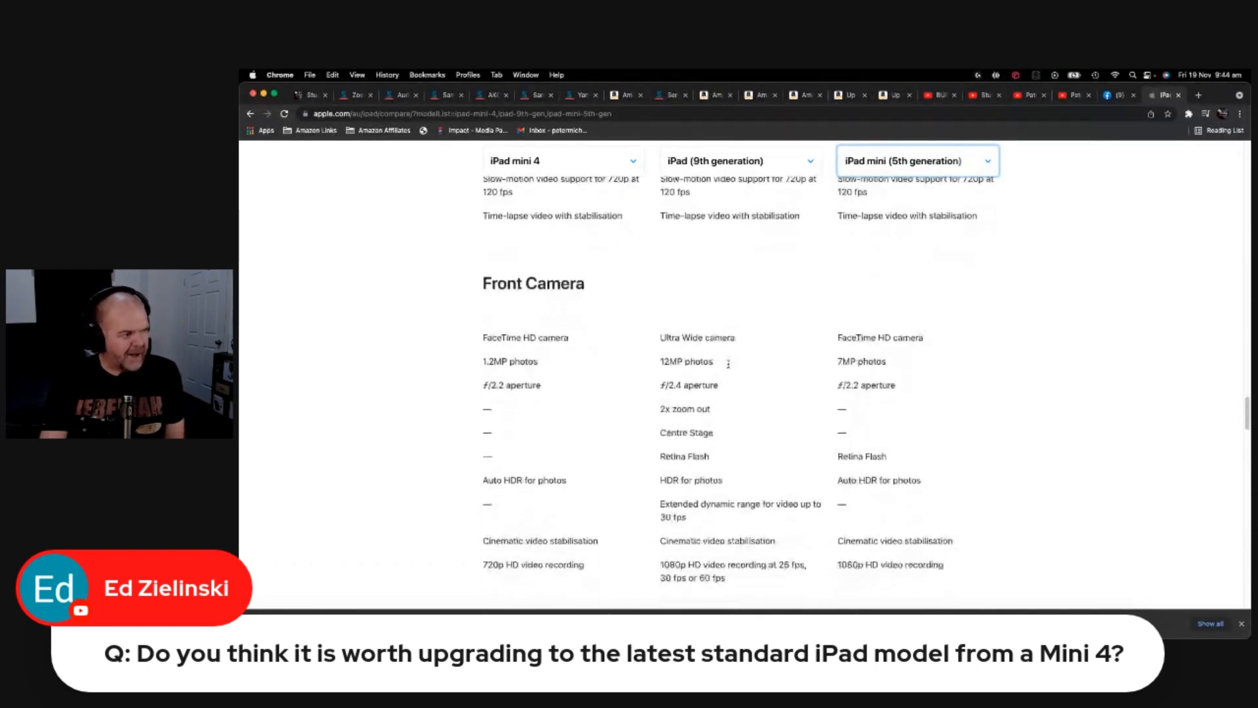
scroll(down, 3)
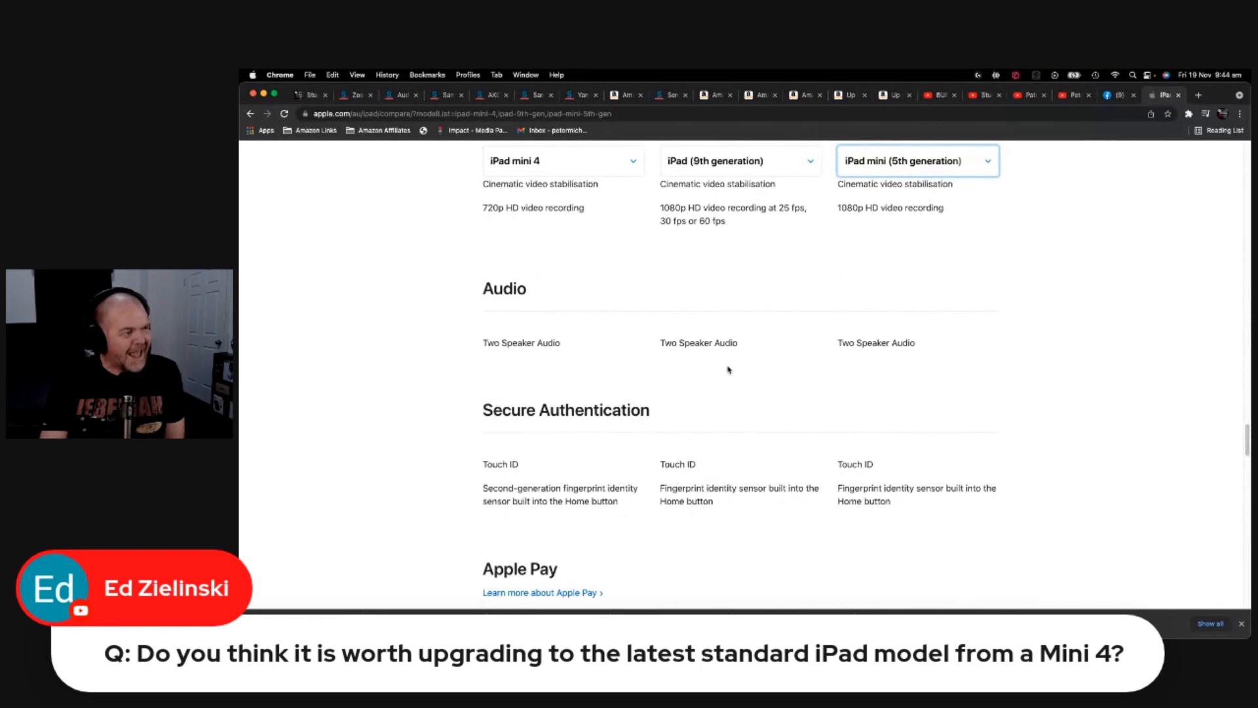
scroll(down, 3)
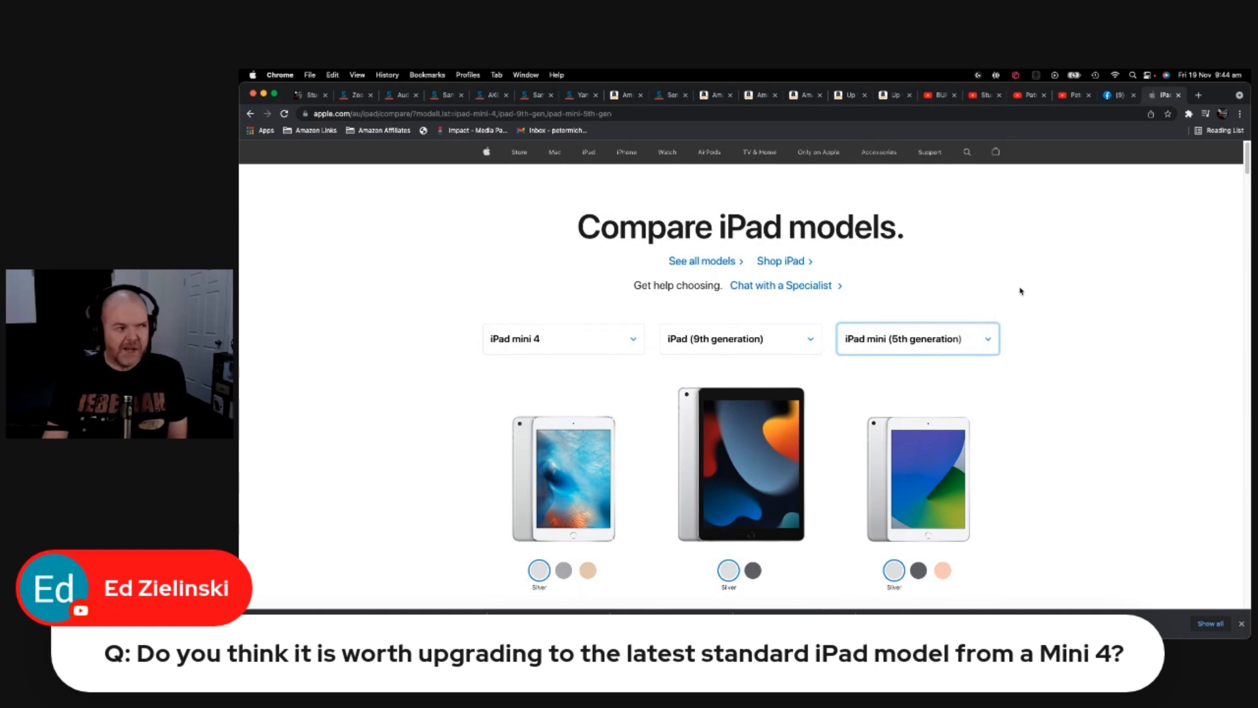
scroll(down, 3)
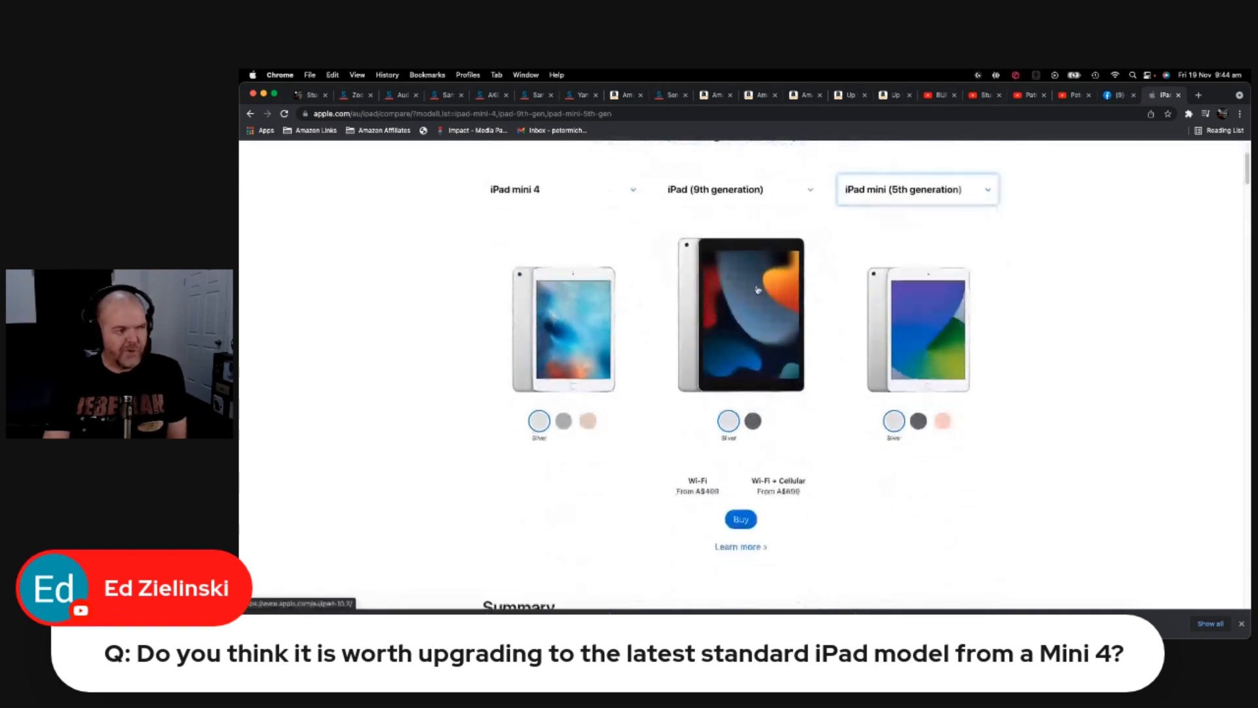
scroll(down, 3)
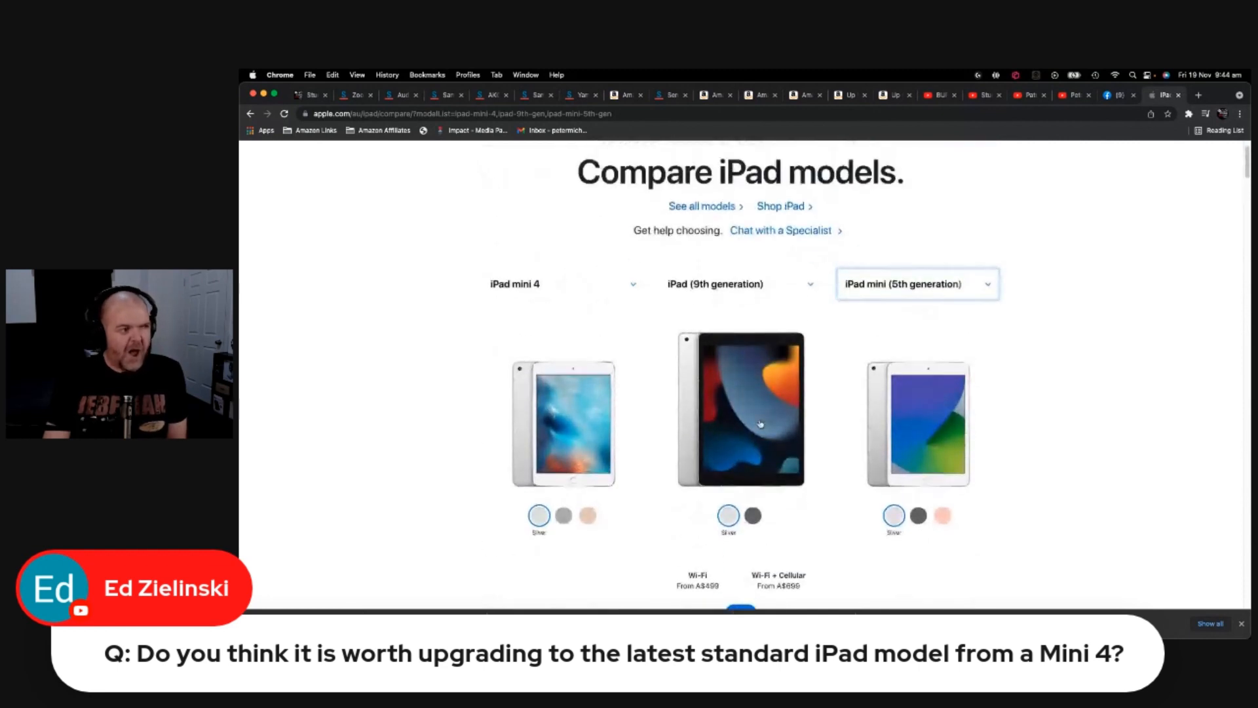
scroll(down, 3)
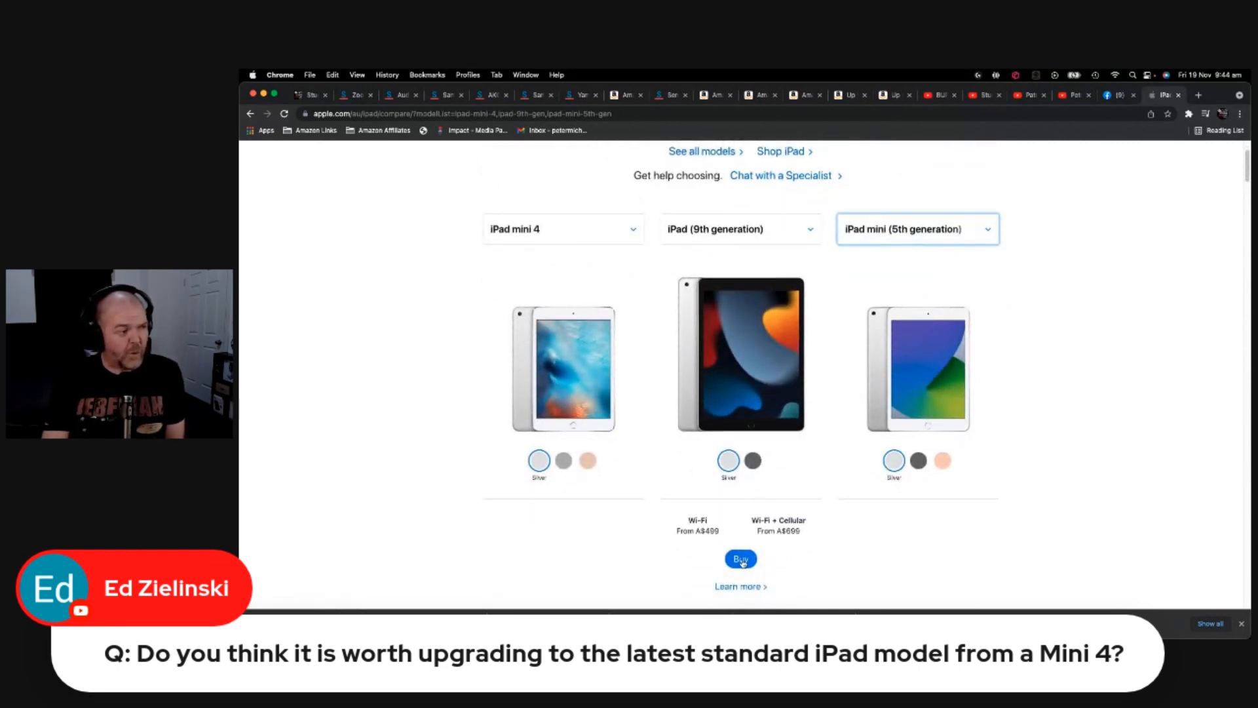
- Start buying the iPad 9th generation and choose 256GB storage, from A$729
click(739, 558)
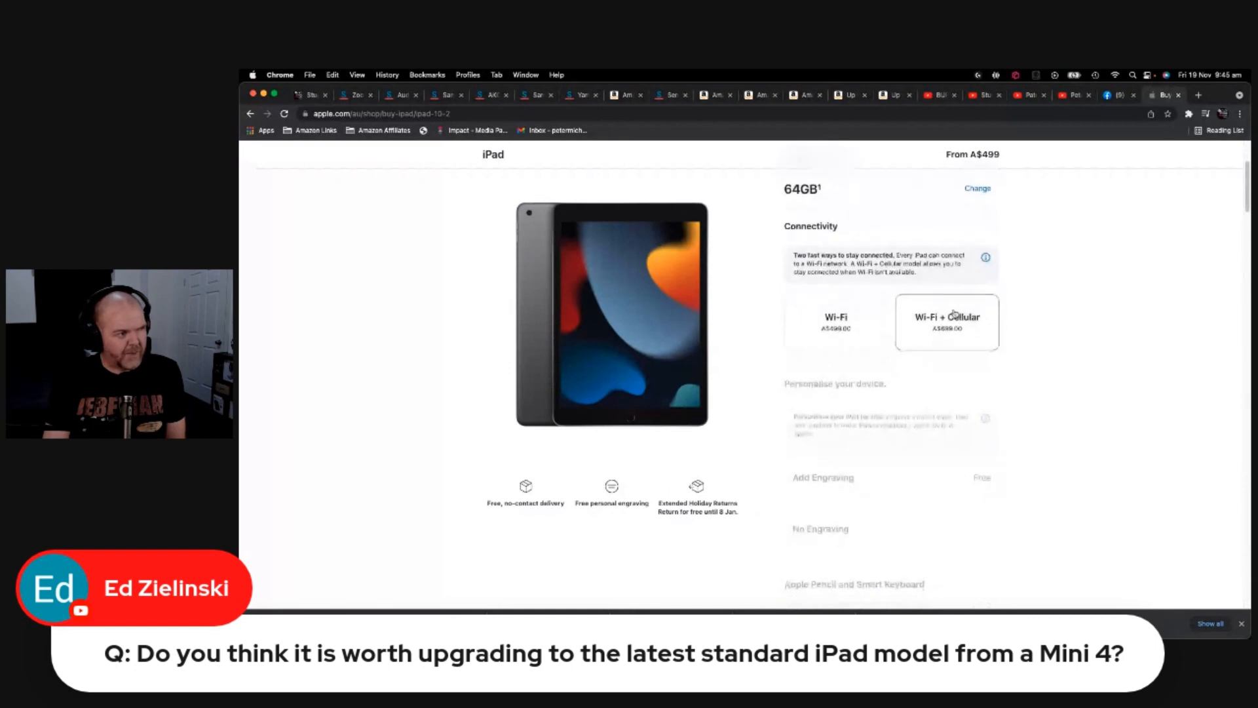
scroll(up, 3)
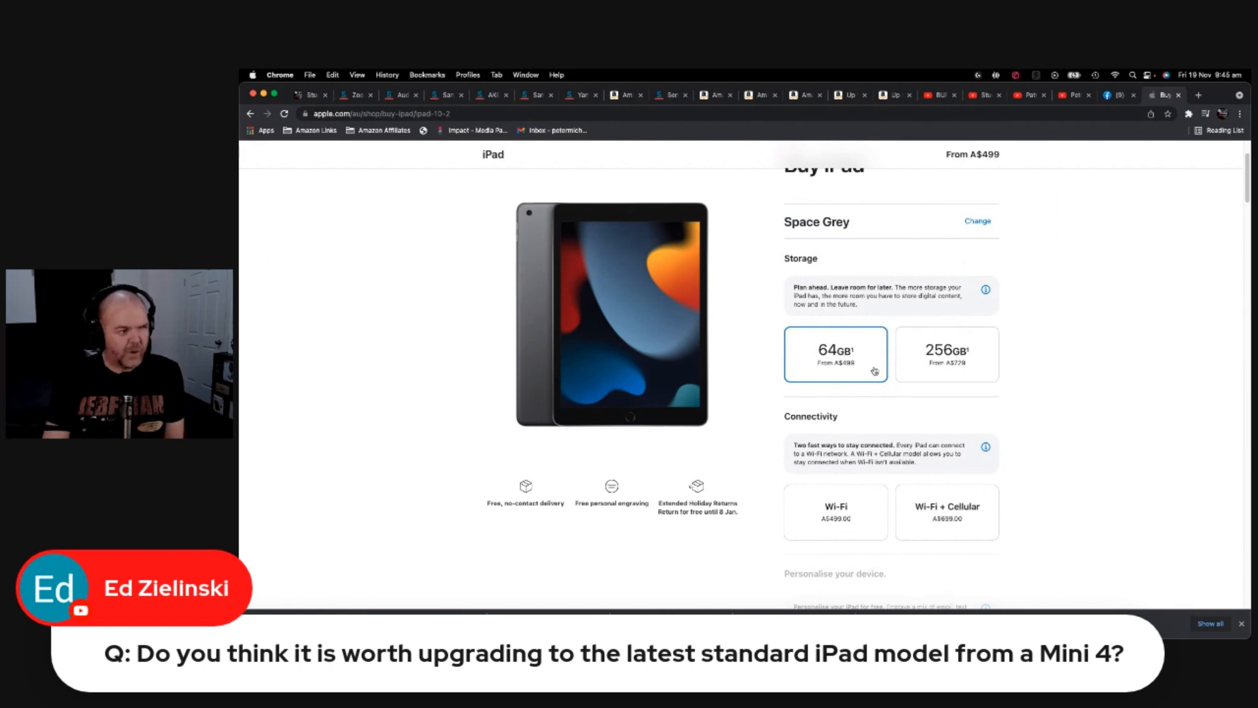
mouse_move(936, 407)
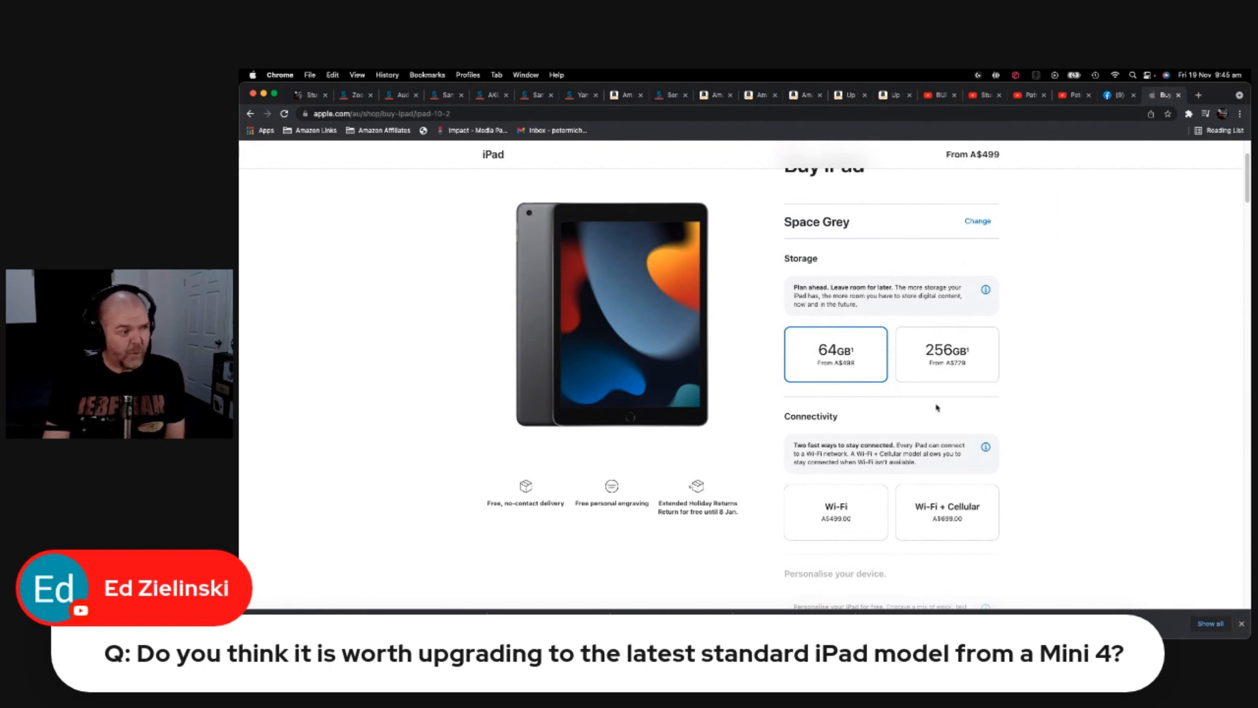
click(946, 355)
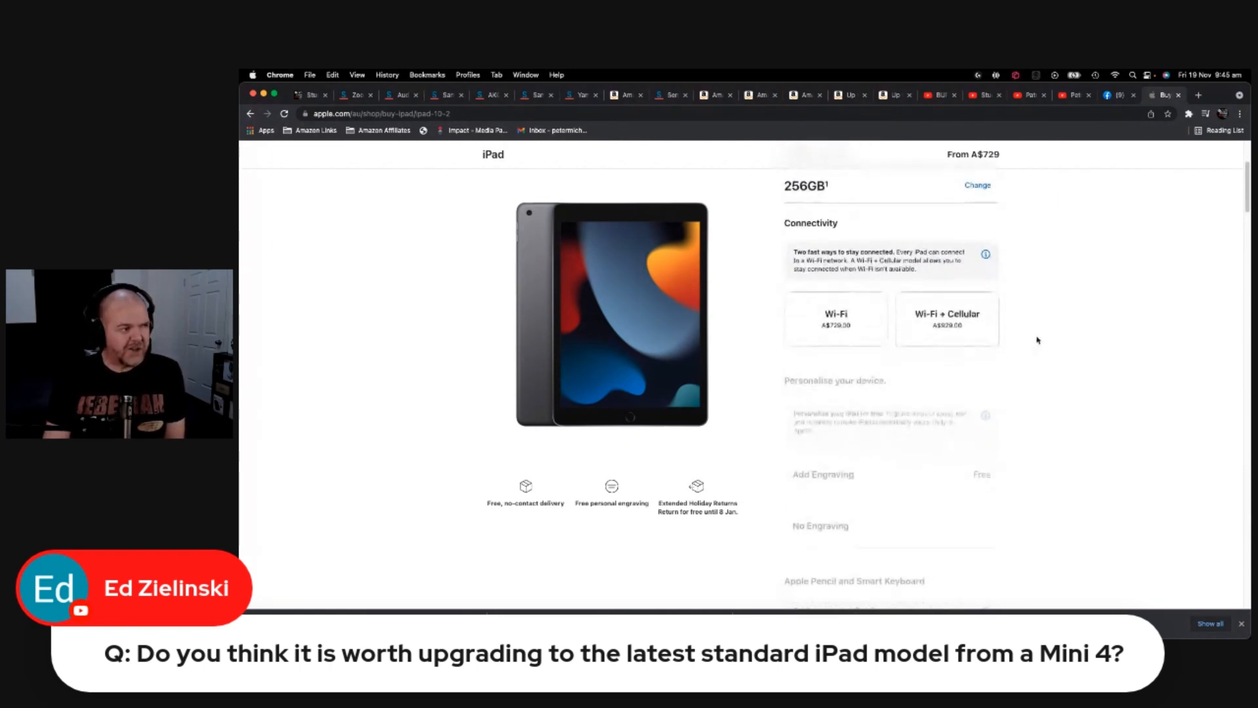